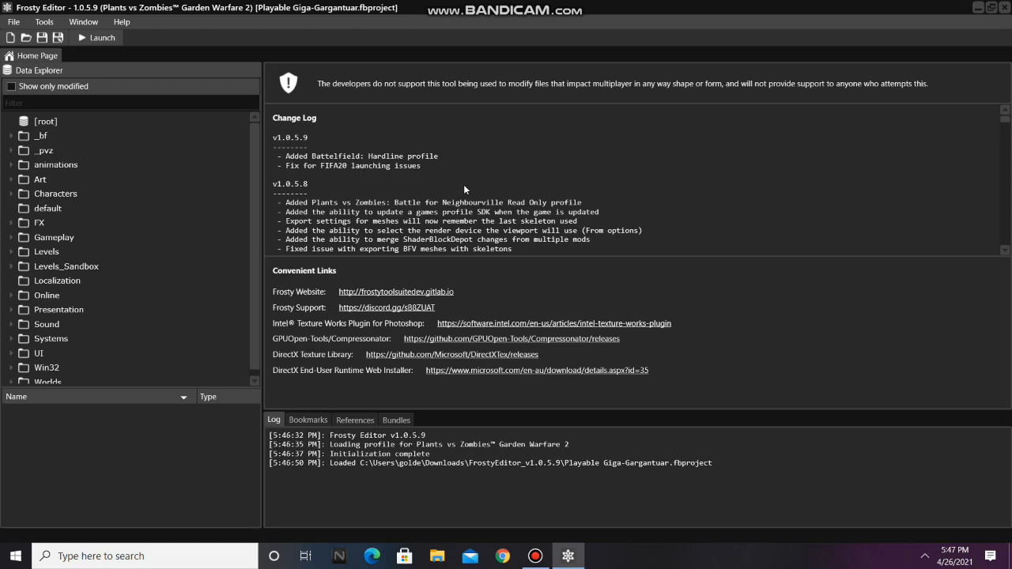
{"action": "mouse_move", "coordinate": [123, 138]}
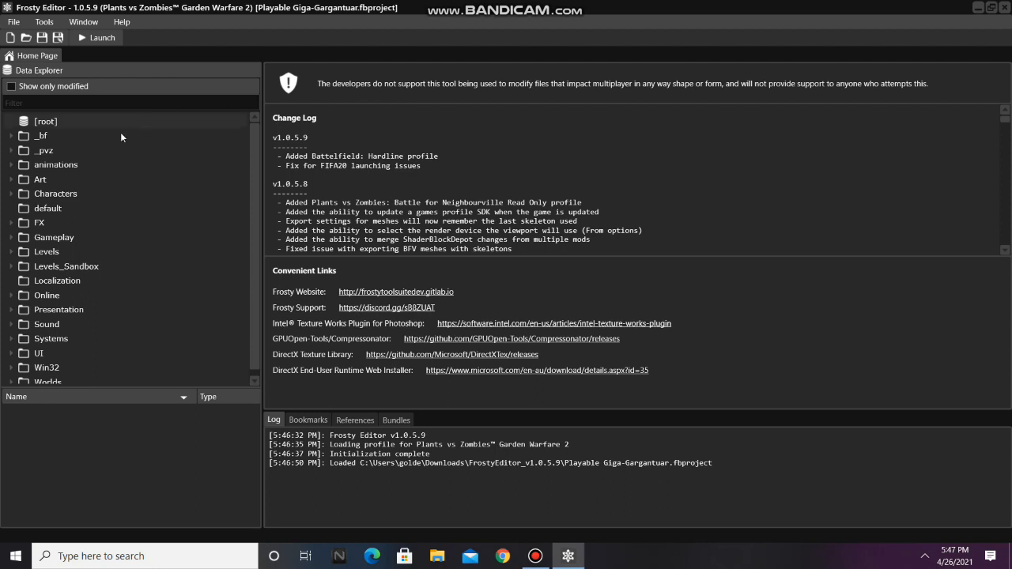
Browse the Data Explorer to Gameplay > Soldiers > Human and list its zombie character assets.
{"action": "left_click", "coordinate": [13, 237]}
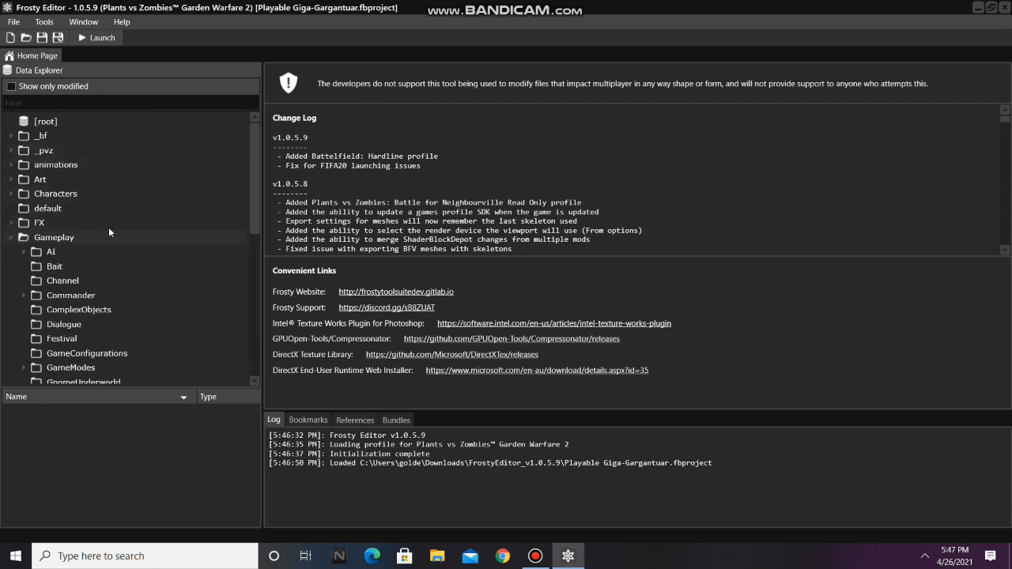
{"action": "scroll", "scroll_direction": "down", "scroll_amount": 3}
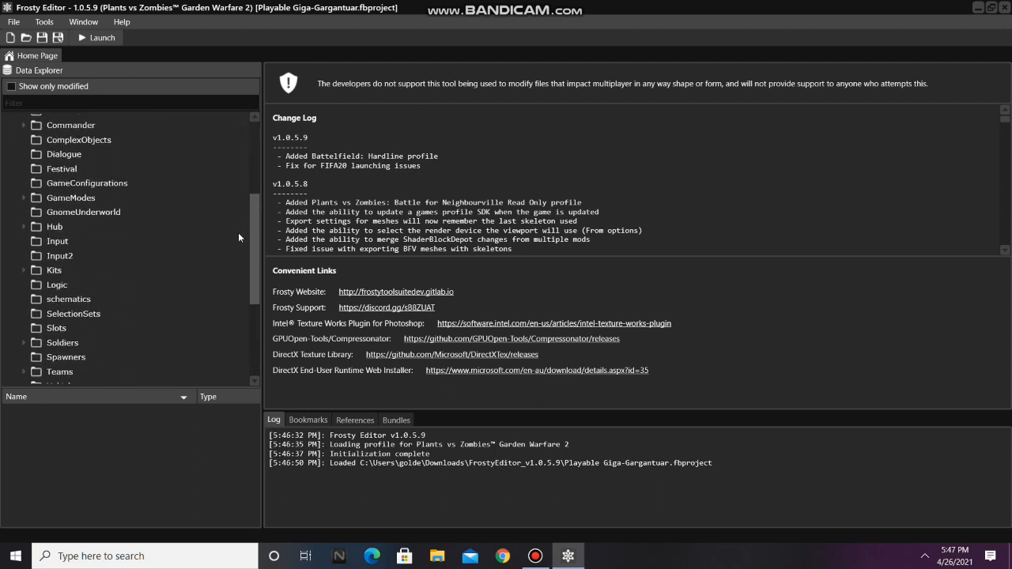
{"action": "scroll", "scroll_direction": "down", "scroll_amount": 3}
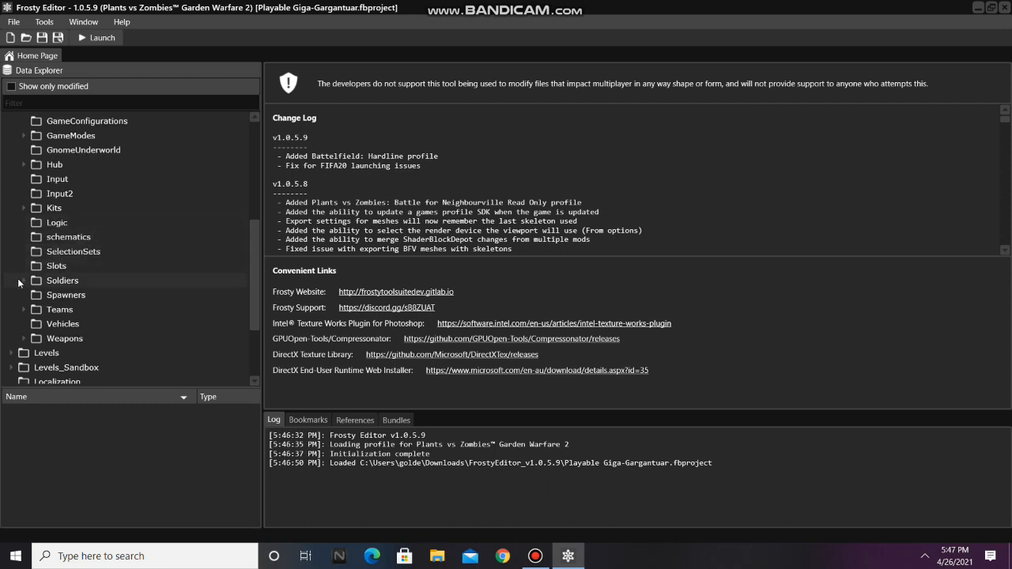
{"action": "left_click", "coordinate": [24, 280]}
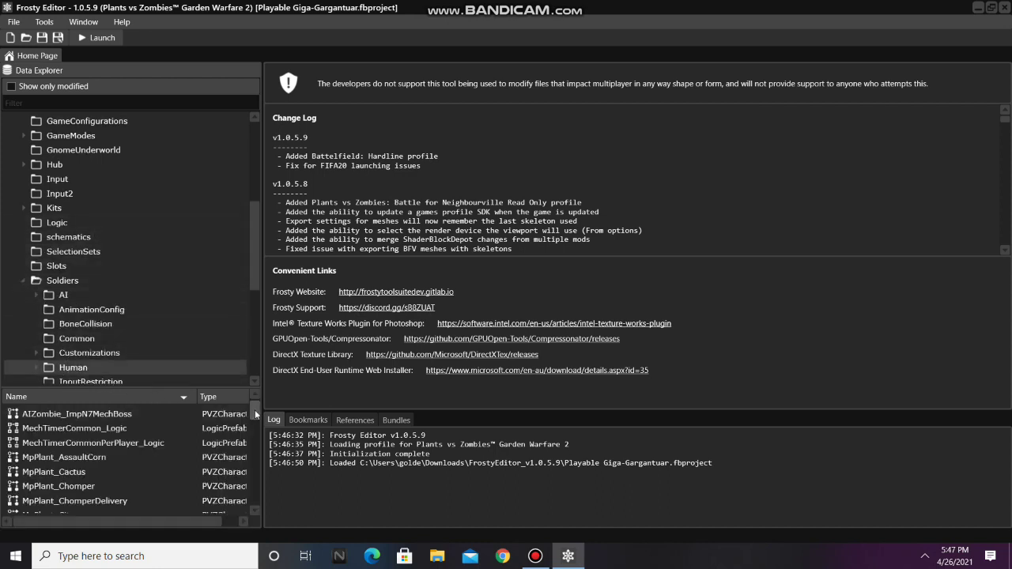
{"action": "scroll", "scroll_direction": "down", "scroll_amount": 3}
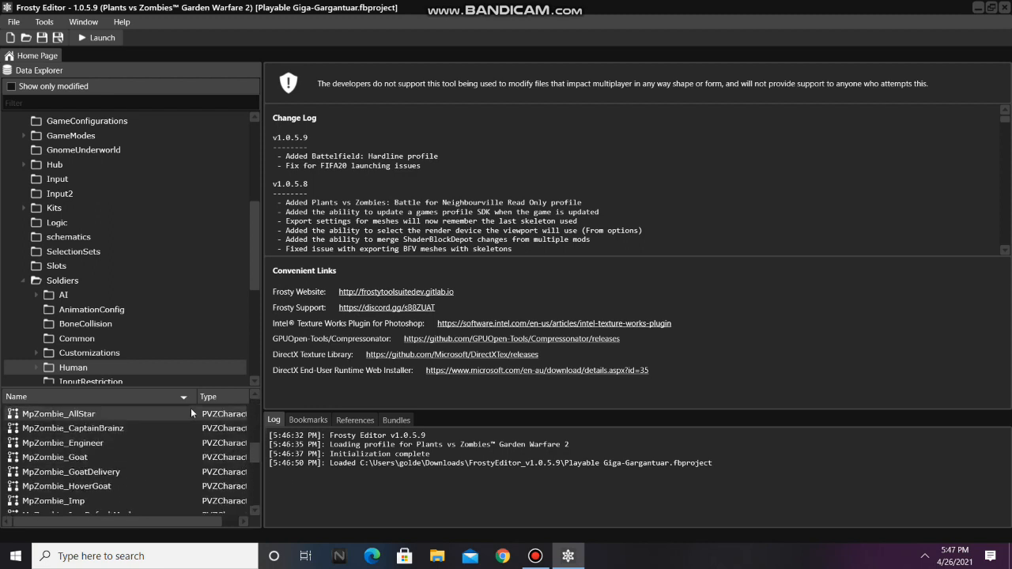
Copy MpZombie_AllStar's ScalingComponentData from its Components list, then show the Soldiers AI folder.
{"action": "double_click", "coordinate": [59, 414]}
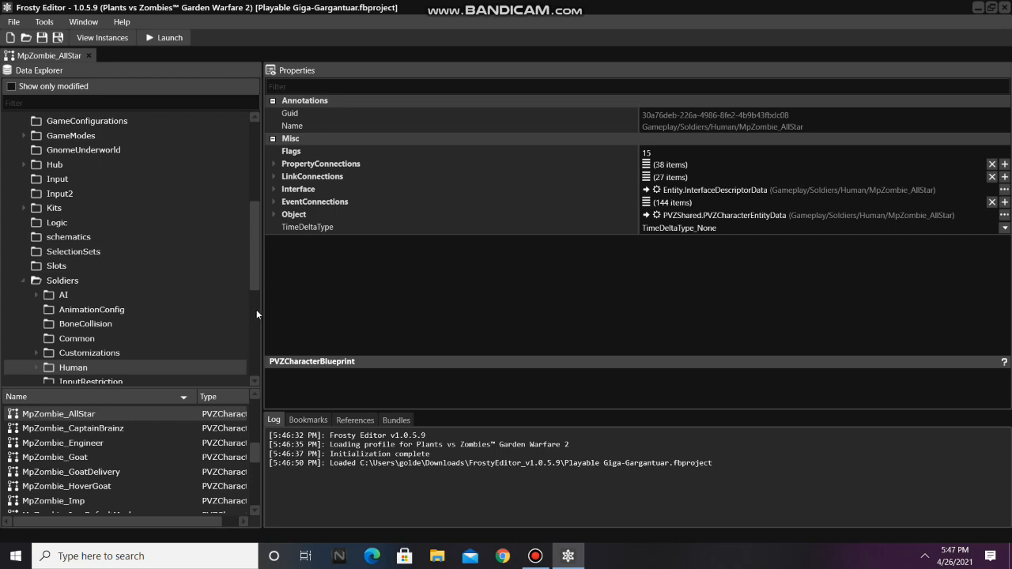
{"action": "left_click", "coordinate": [272, 215]}
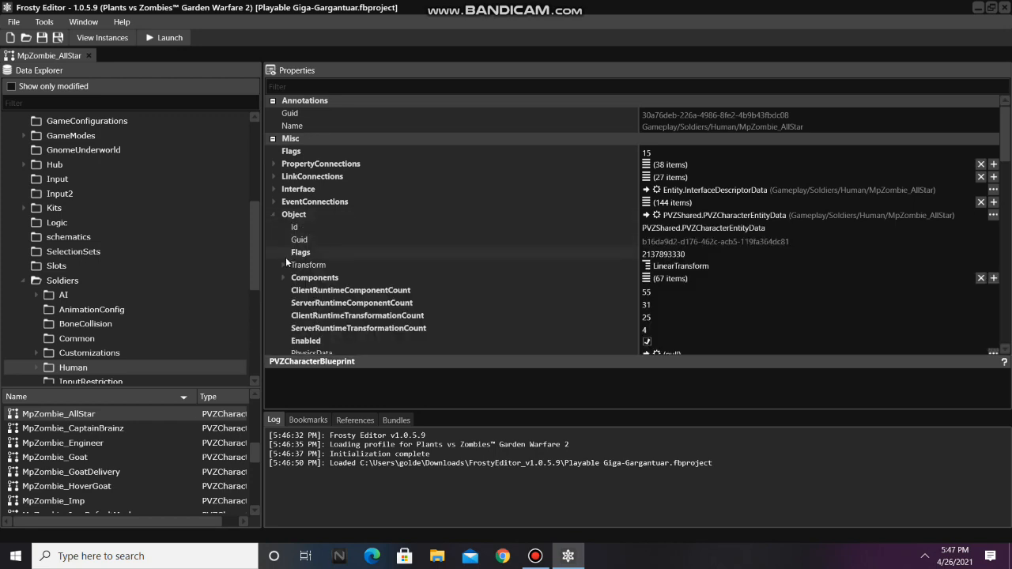
{"action": "left_click", "coordinate": [285, 279]}
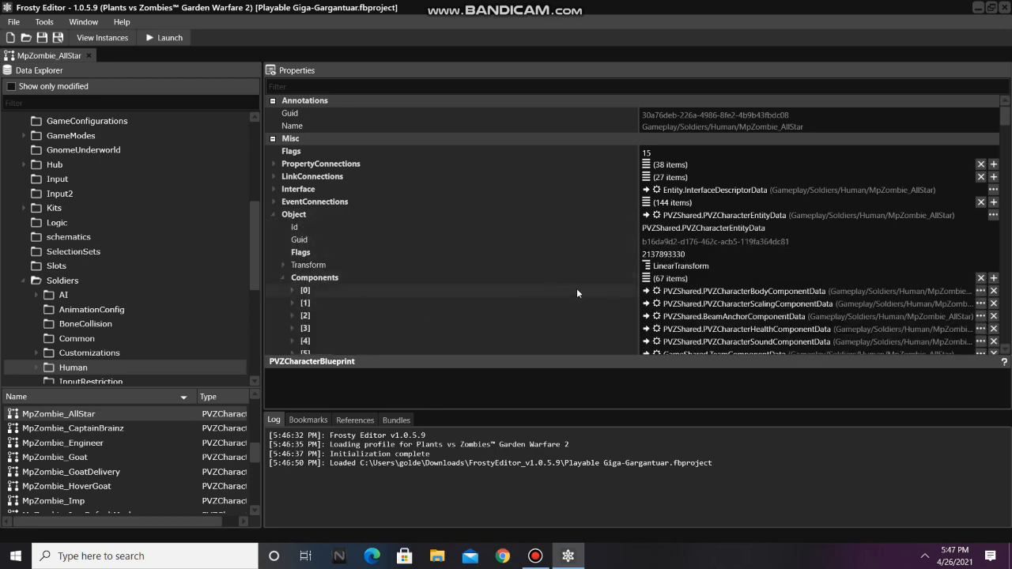
{"action": "right_click", "coordinate": [672, 303]}
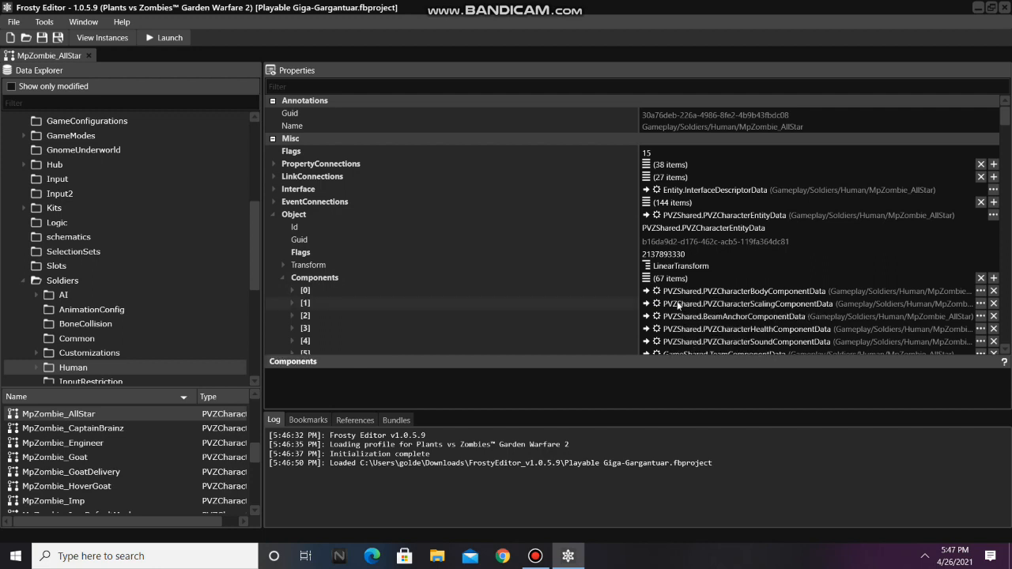
{"action": "left_click", "coordinate": [63, 295]}
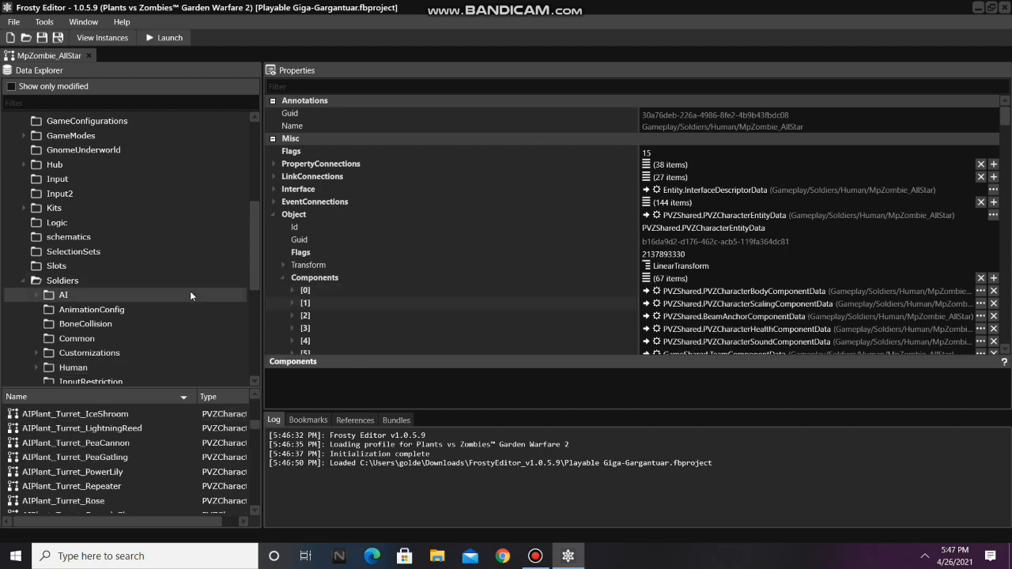
Open AIZombie_GigaGargantuar from the AI asset list in its own tab.
{"action": "scroll", "scroll_direction": "down", "scroll_amount": 3}
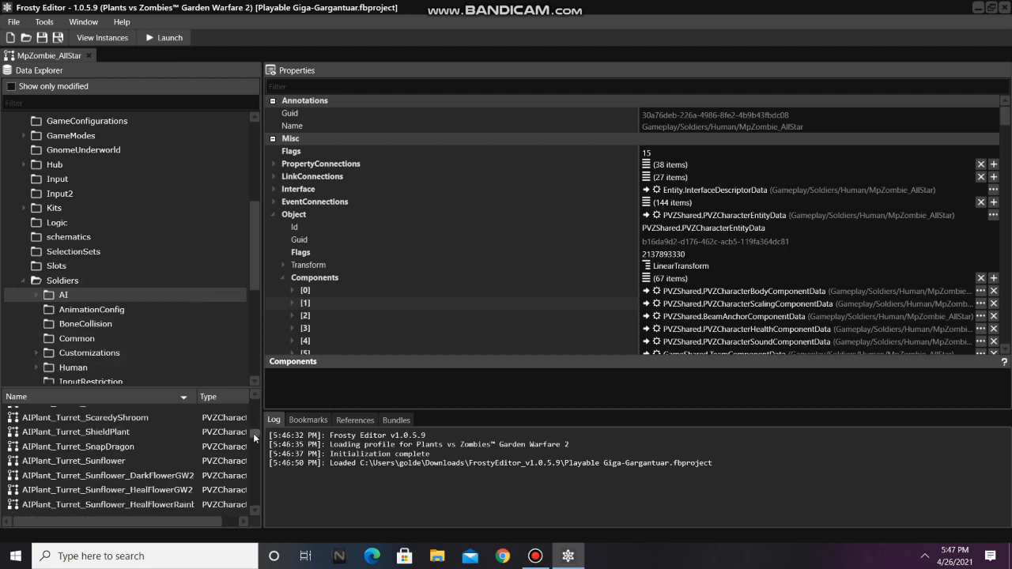
{"action": "scroll", "scroll_direction": "down", "scroll_amount": 3}
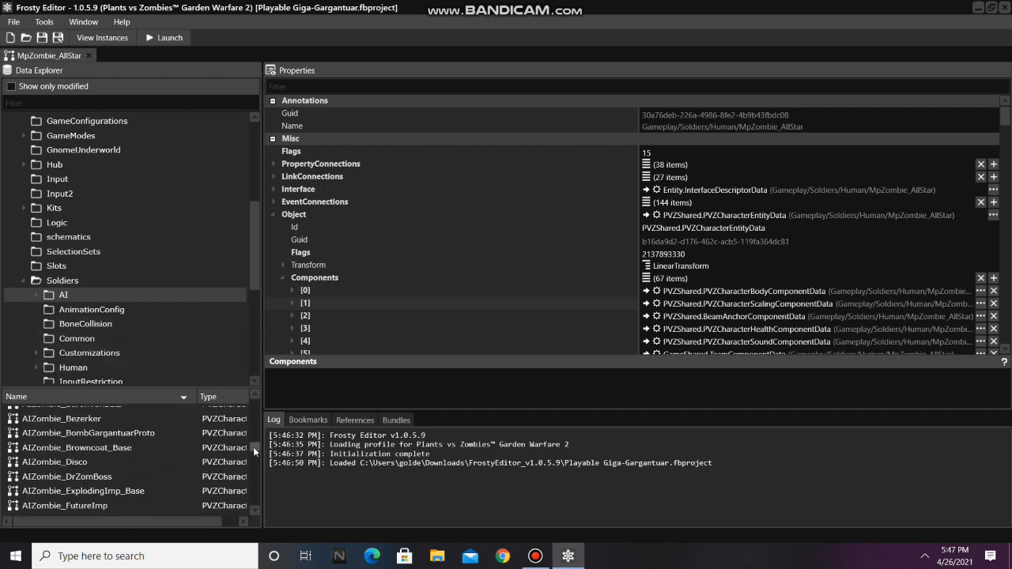
{"action": "scroll", "scroll_direction": "down", "scroll_amount": 3}
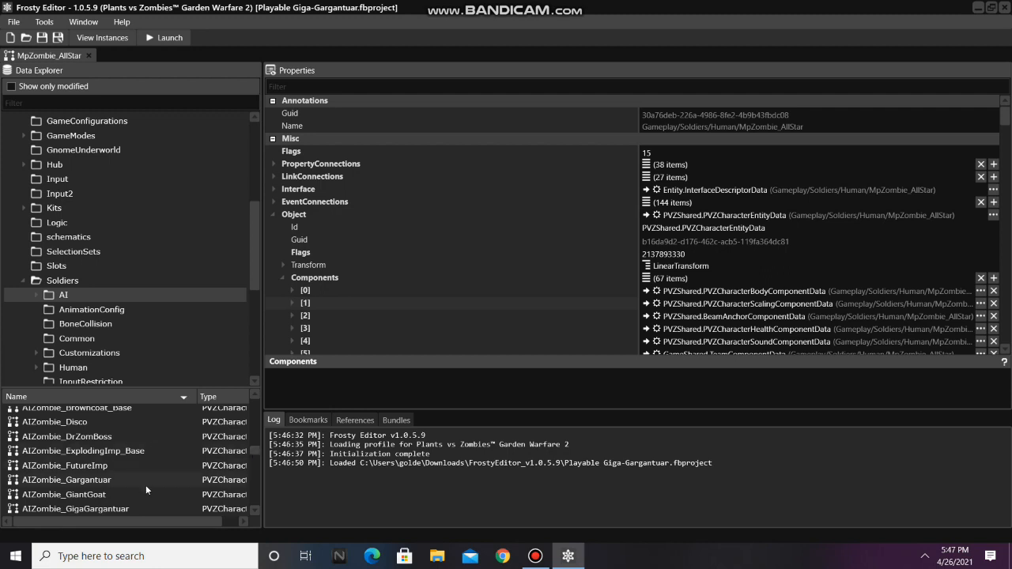
{"action": "double_click", "coordinate": [76, 506]}
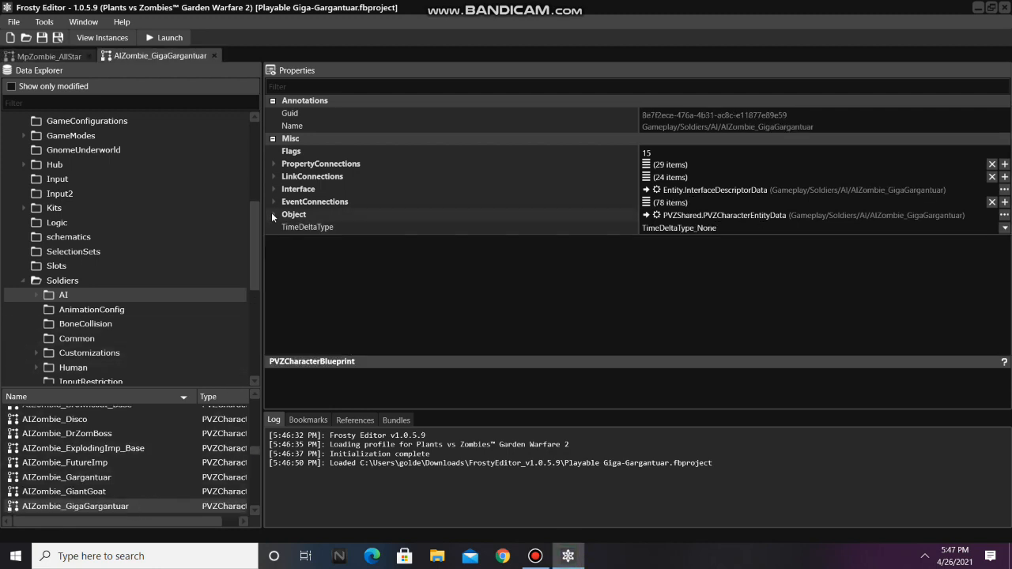
Paste the copied PVZCharacterScalingComponentData into the Giga-Gargantuar's Components array as entry 1.
{"action": "left_click", "coordinate": [272, 215]}
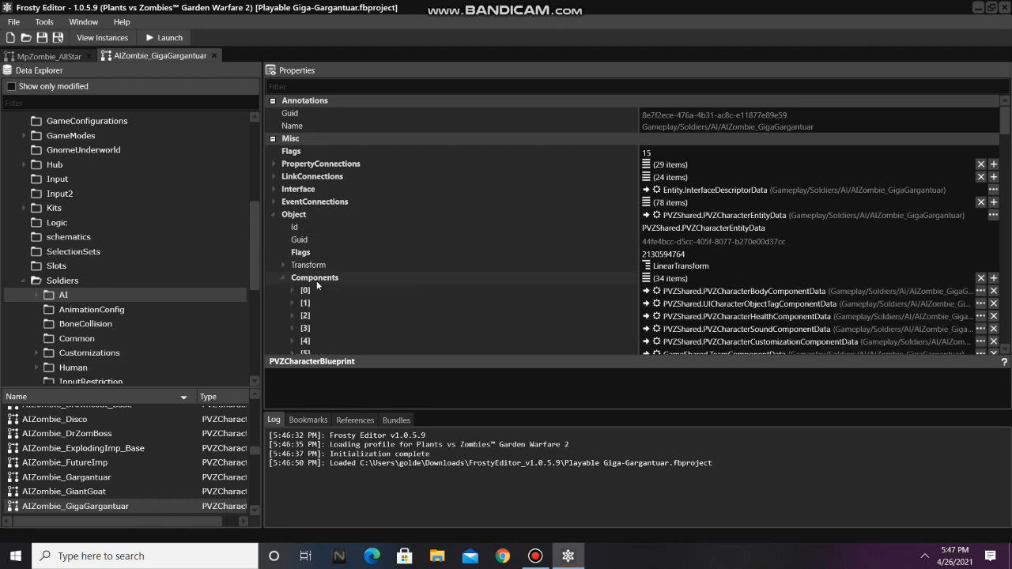
{"action": "right_click", "coordinate": [305, 292]}
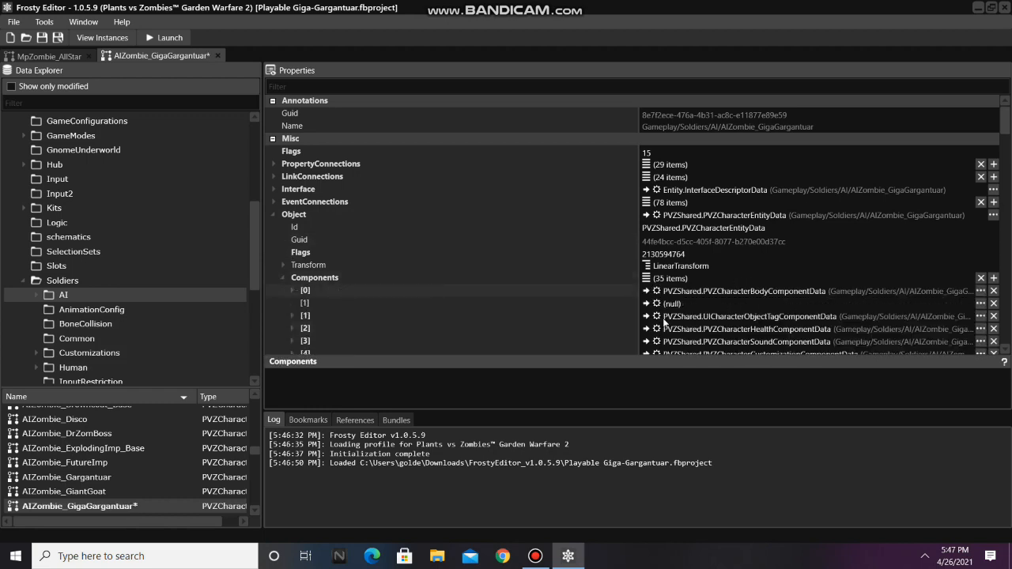
{"action": "right_click", "coordinate": [672, 304]}
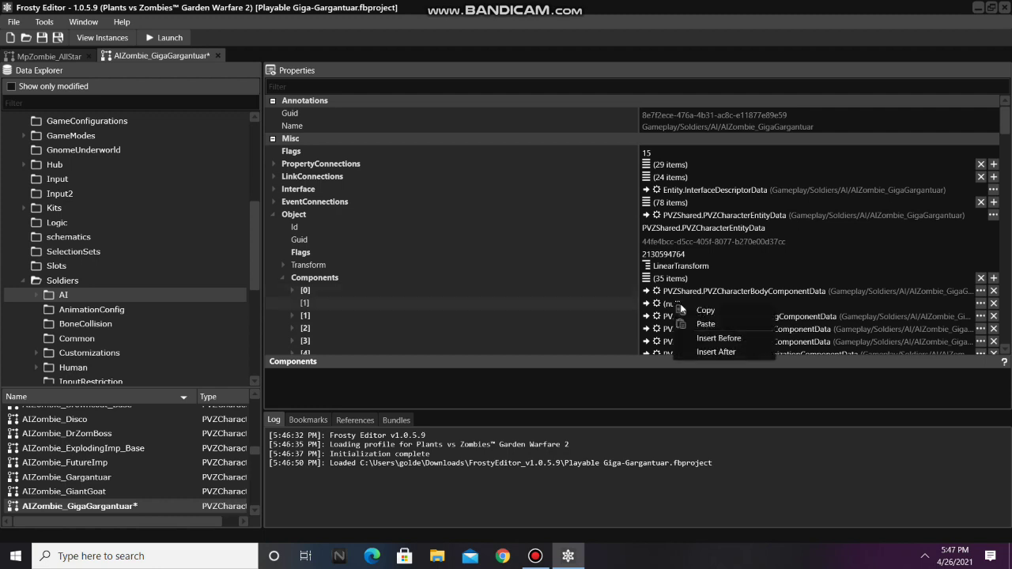
{"action": "left_click", "coordinate": [494, 339]}
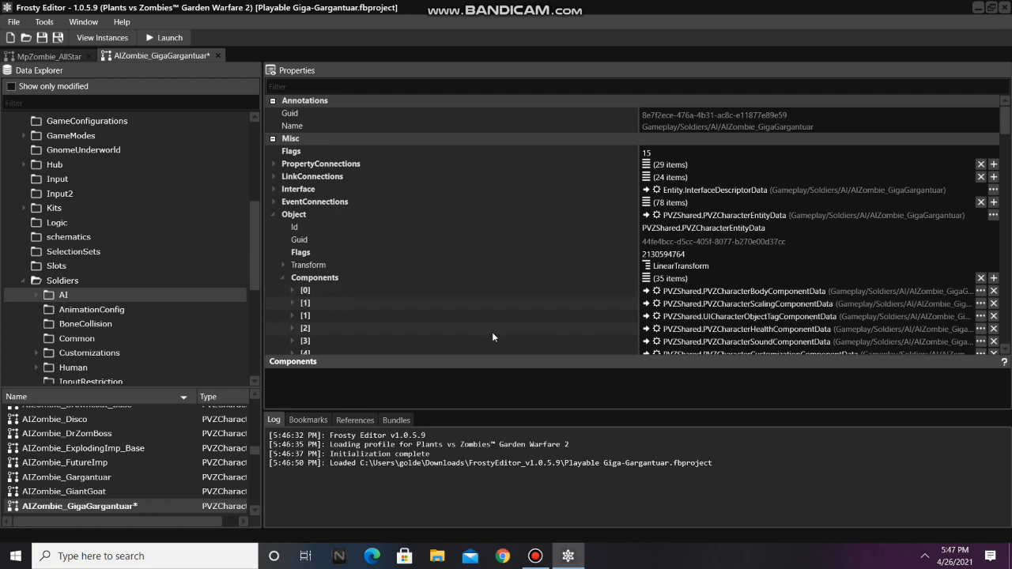
{"action": "left_click", "coordinate": [291, 303]}
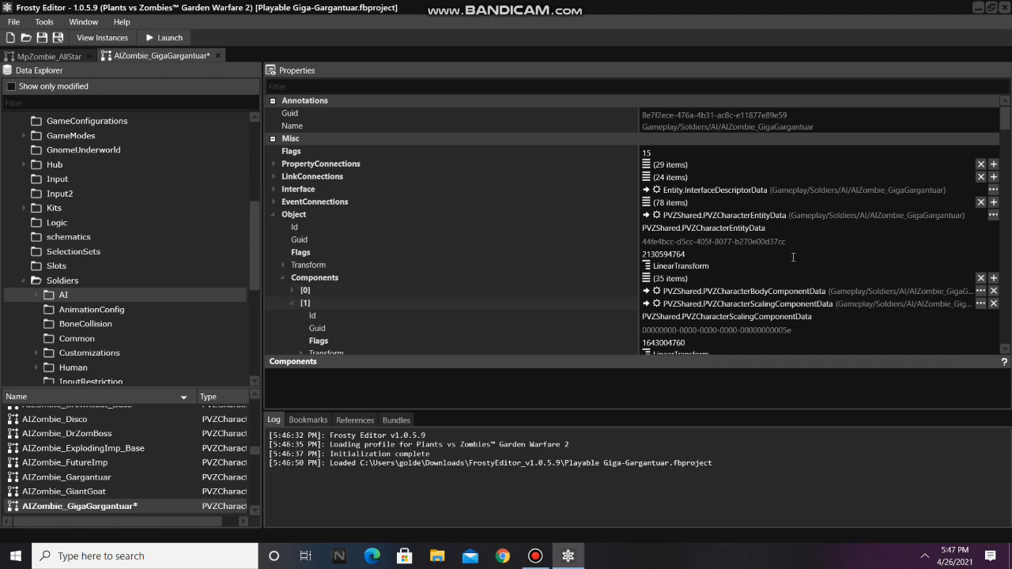
Set the pasted component's InitialCharacterScale to 0.7.
{"action": "scroll", "scroll_direction": "down", "scroll_amount": 3}
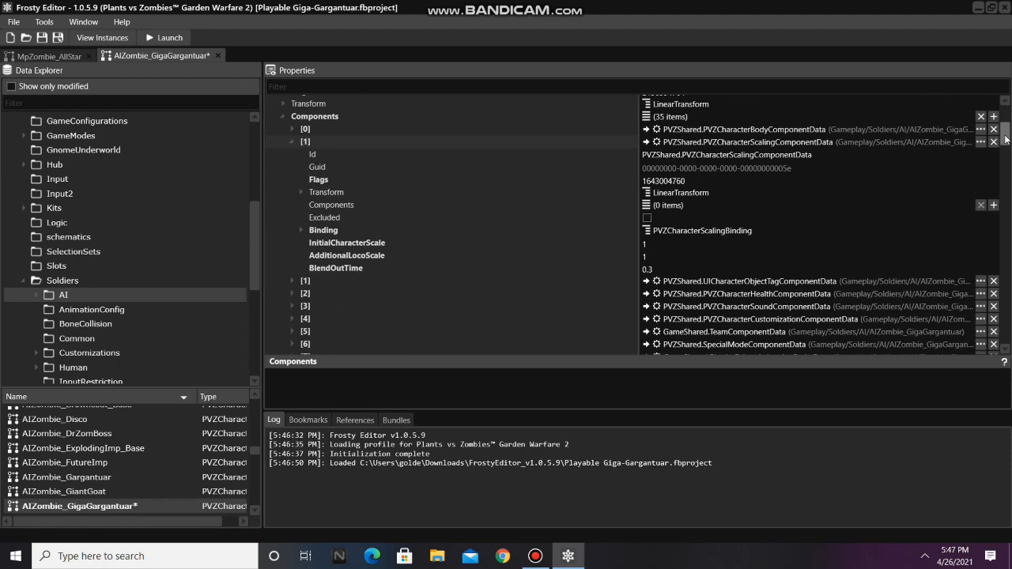
{"action": "left_click", "coordinate": [347, 242]}
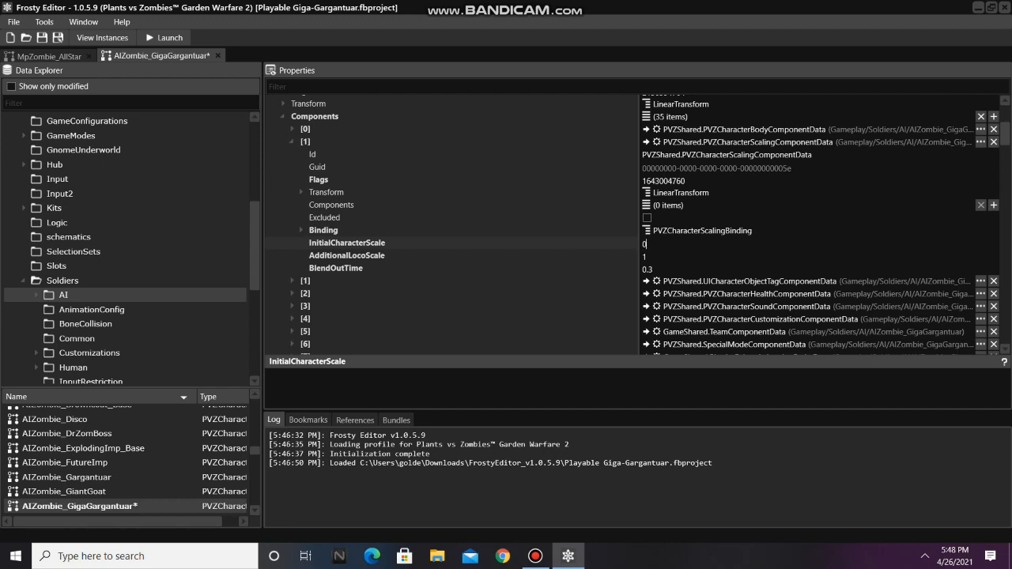
{"action": "type", "text": "0.7"}
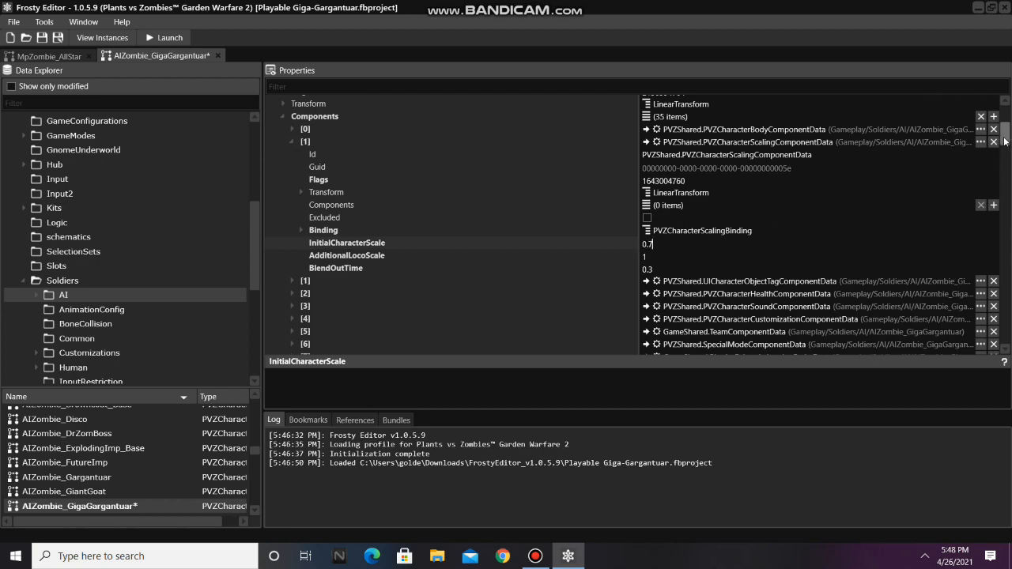
{"action": "scroll", "scroll_direction": "up", "scroll_amount": 3}
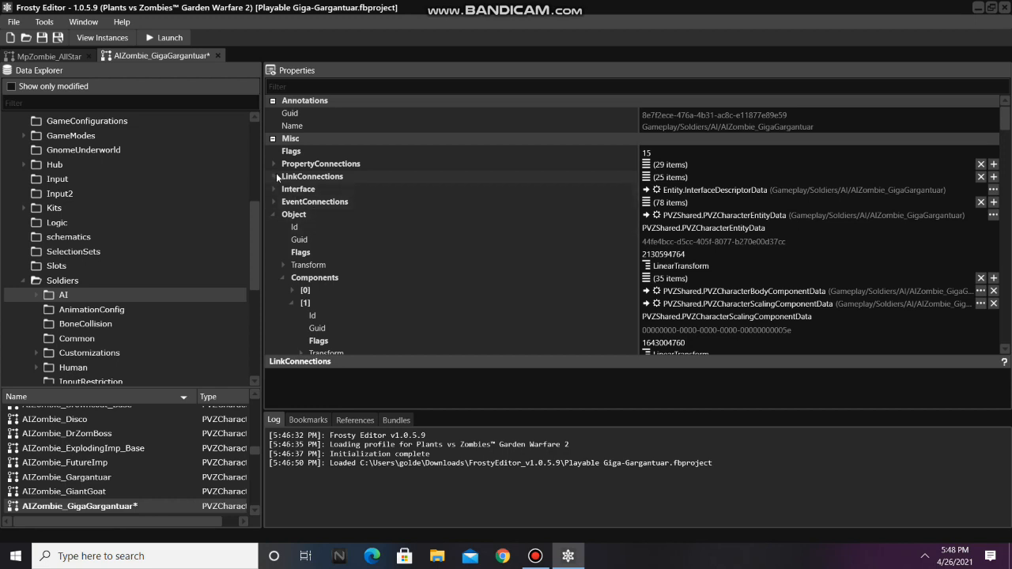
Set link connection 24's Source to PVZCharacterScalingComponentData.
{"action": "left_click", "coordinate": [274, 177]}
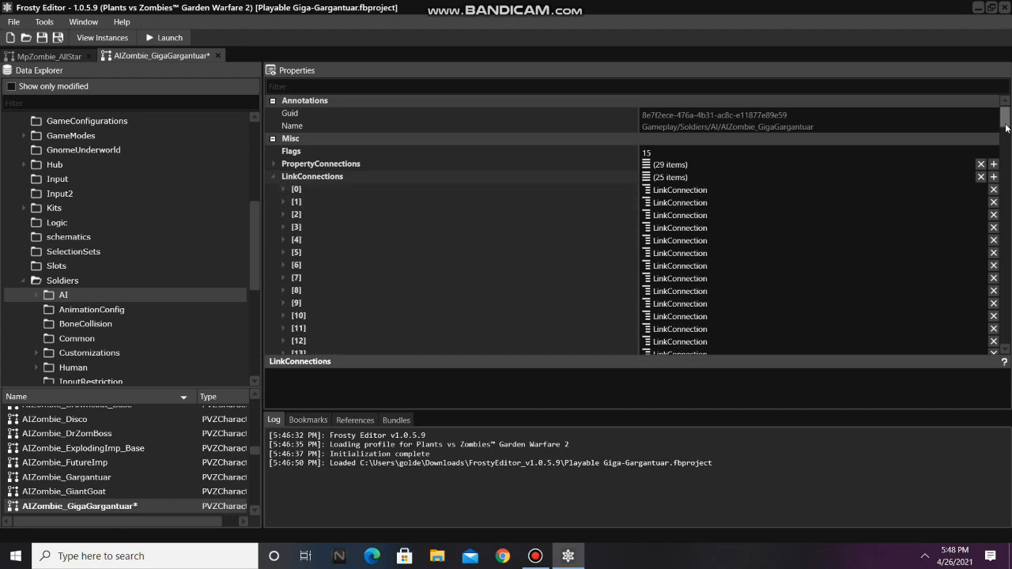
{"action": "scroll", "scroll_direction": "down", "scroll_amount": 3}
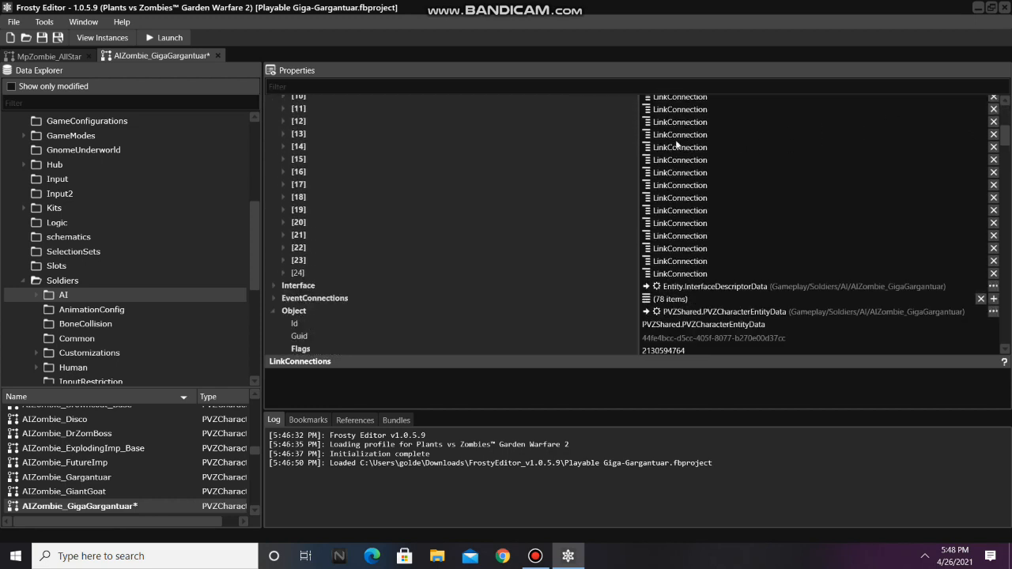
{"action": "left_click", "coordinate": [283, 272]}
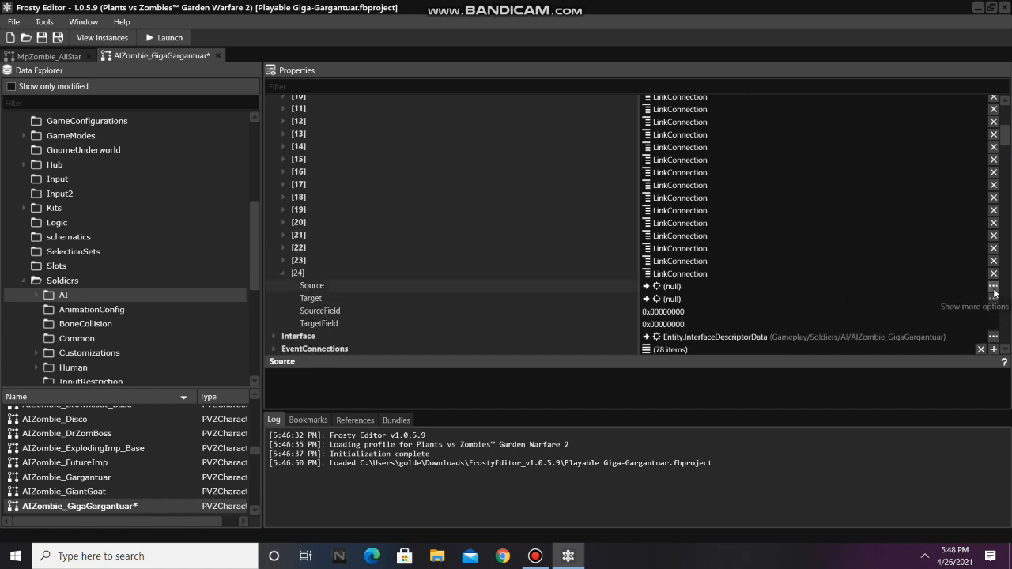
{"action": "left_click", "coordinate": [994, 286]}
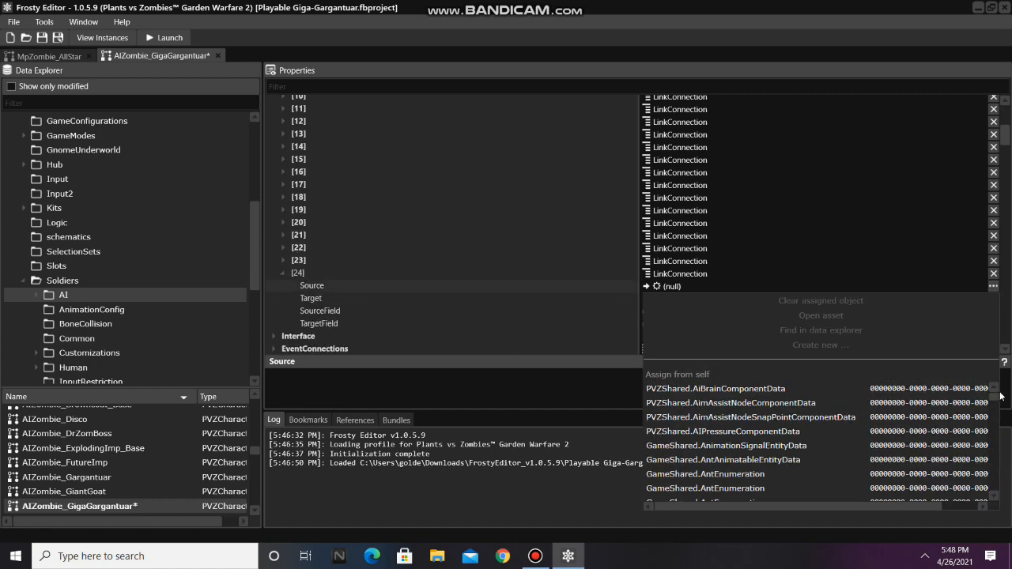
{"action": "scroll", "scroll_direction": "down", "scroll_amount": 3}
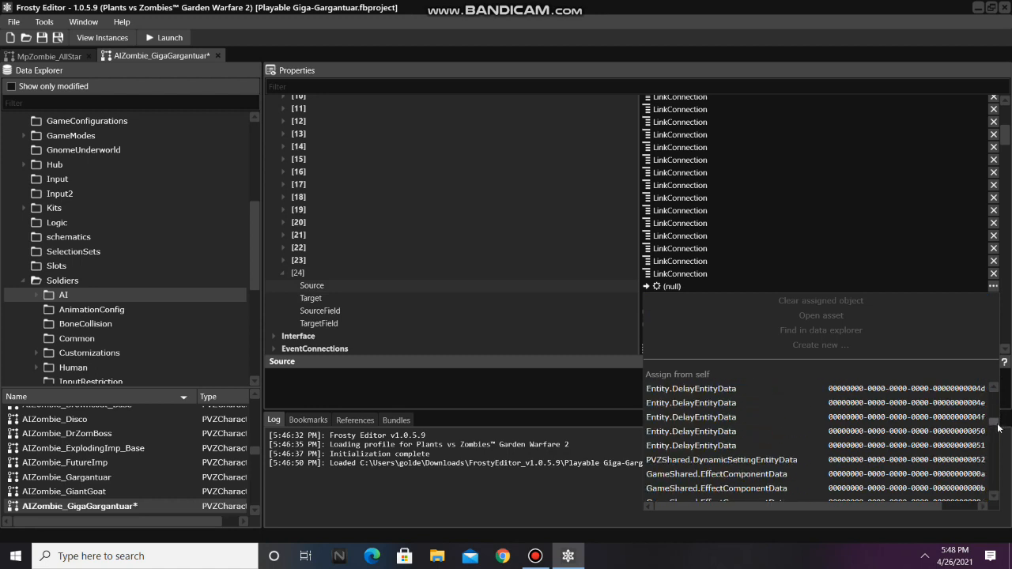
{"action": "scroll", "scroll_direction": "down", "scroll_amount": 3}
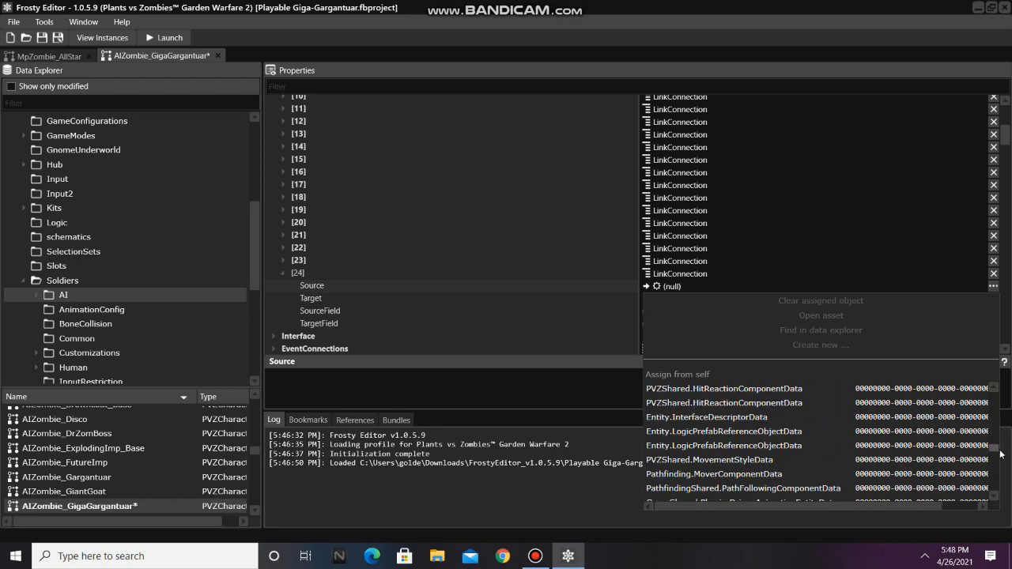
{"action": "scroll", "scroll_direction": "down", "scroll_amount": 3}
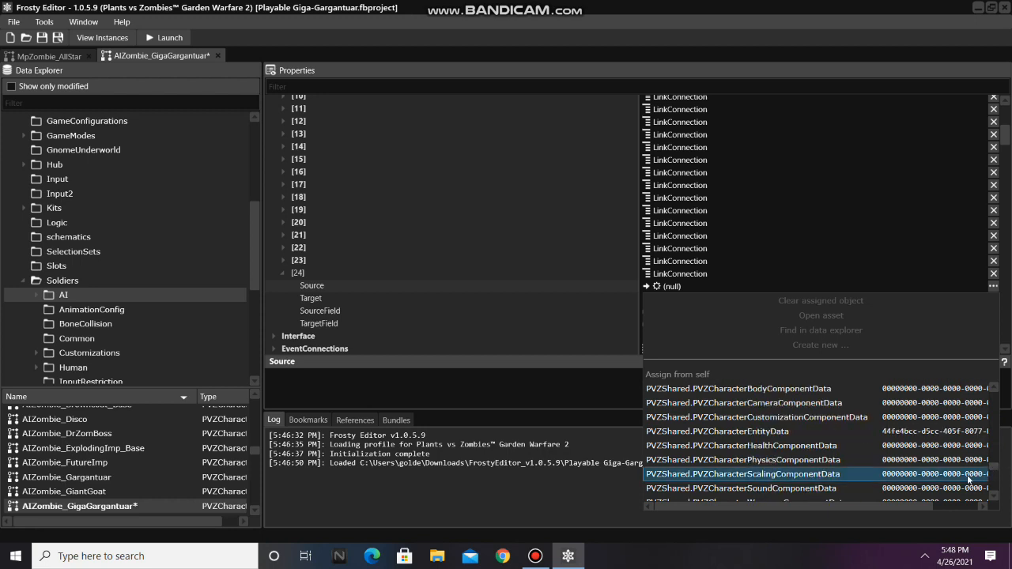
{"action": "left_click", "coordinate": [742, 475]}
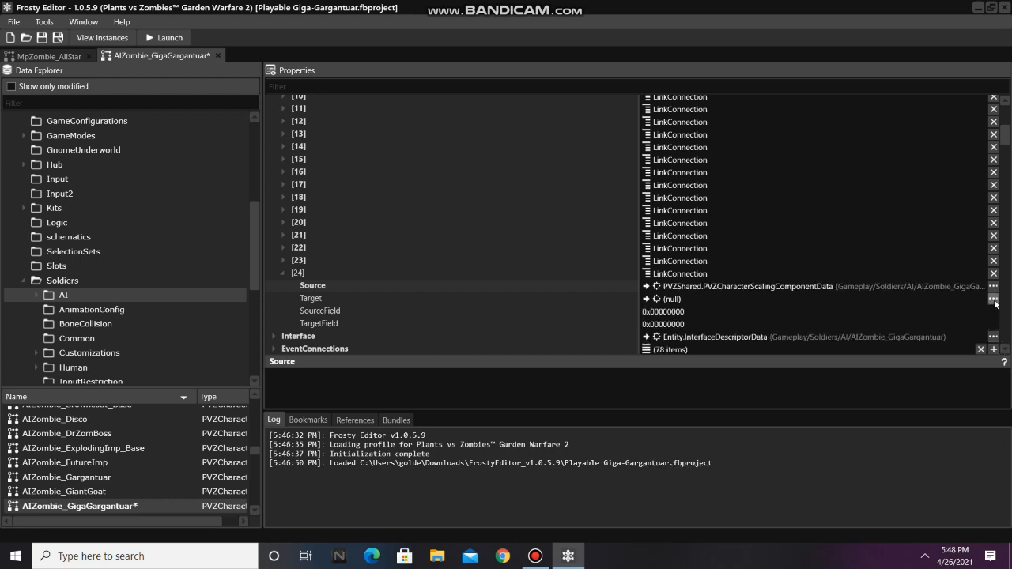
Set link connection 24's Target to GameShared.AntAnimatableEntityData.
{"action": "left_click", "coordinate": [994, 299]}
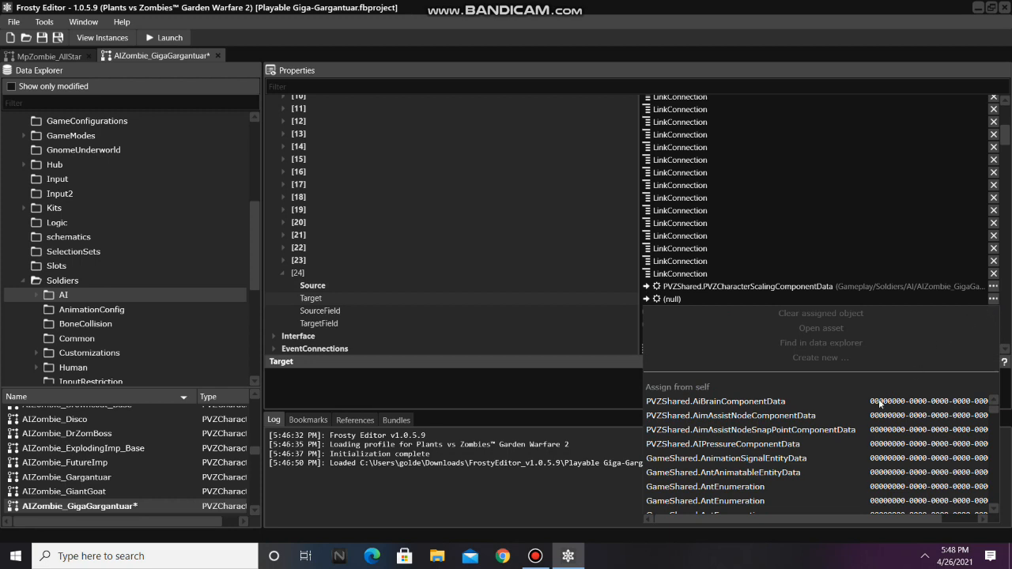
{"action": "left_click", "coordinate": [722, 471]}
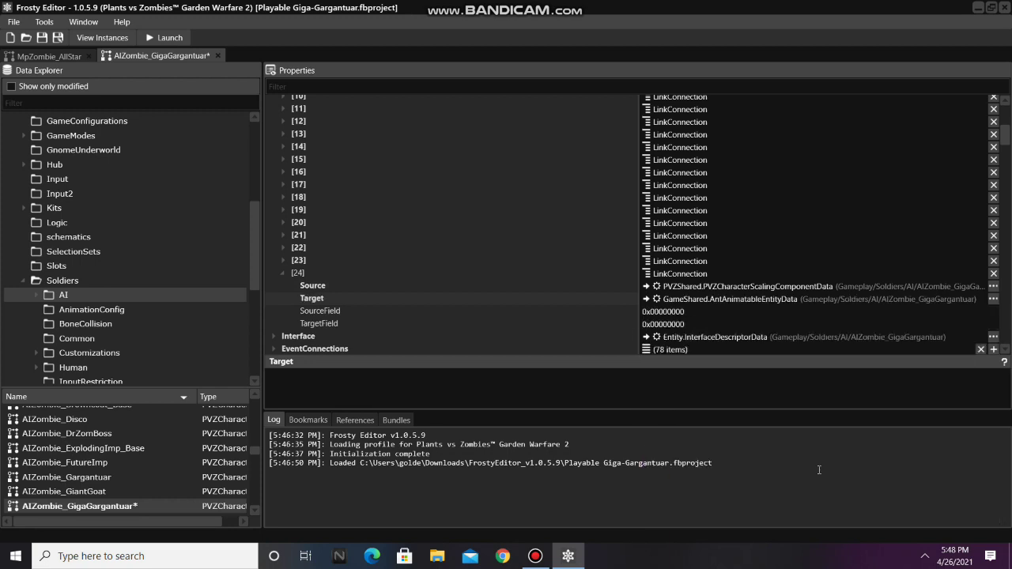
{"action": "mouse_move", "coordinate": [60, 55]}
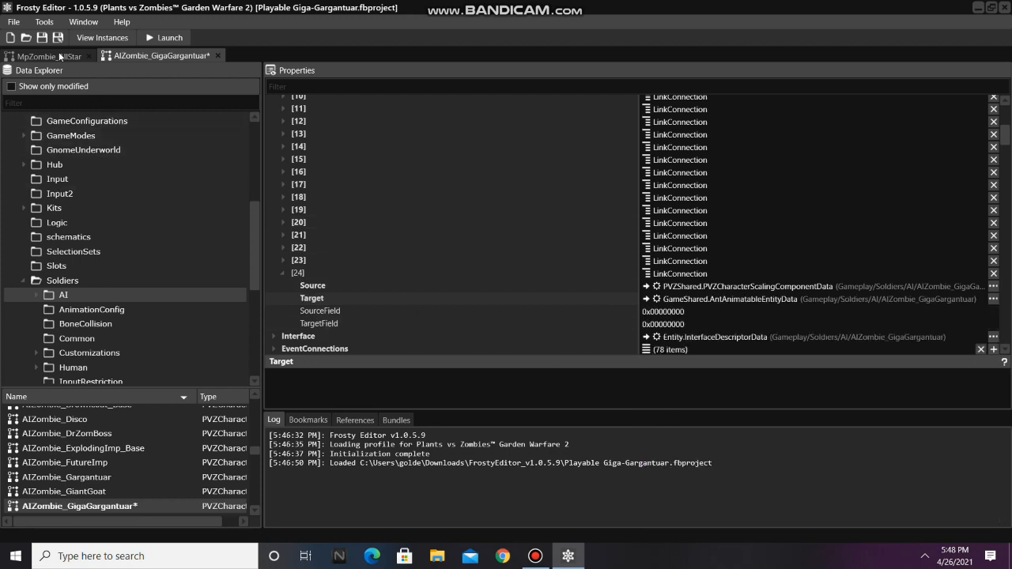
Reference MpZombie_AllStar's LinkConnections for link 24's SourceField, then launch the game with mods applied.
{"action": "left_click", "coordinate": [44, 56]}
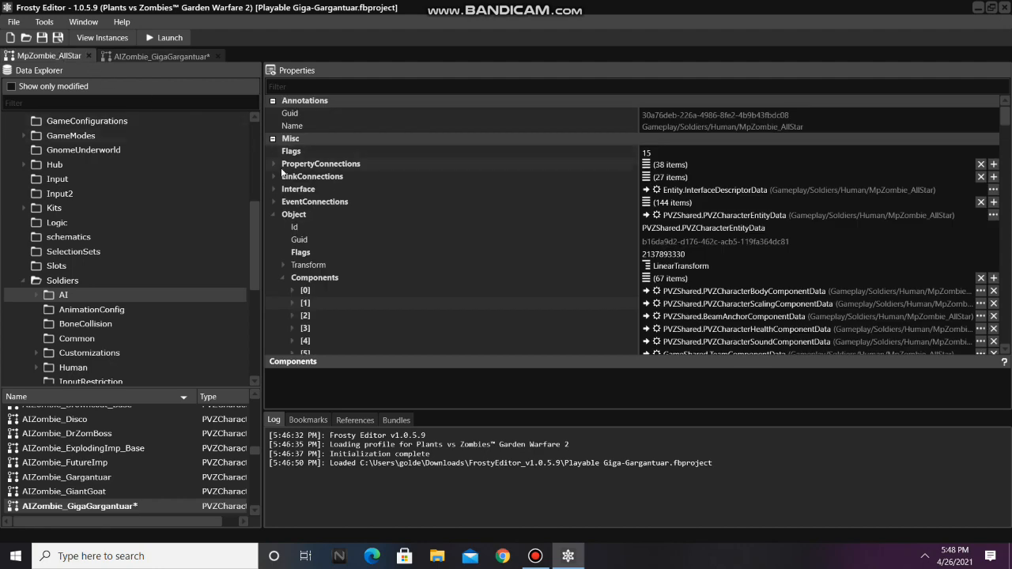
{"action": "scroll", "scroll_direction": "down", "scroll_amount": 3}
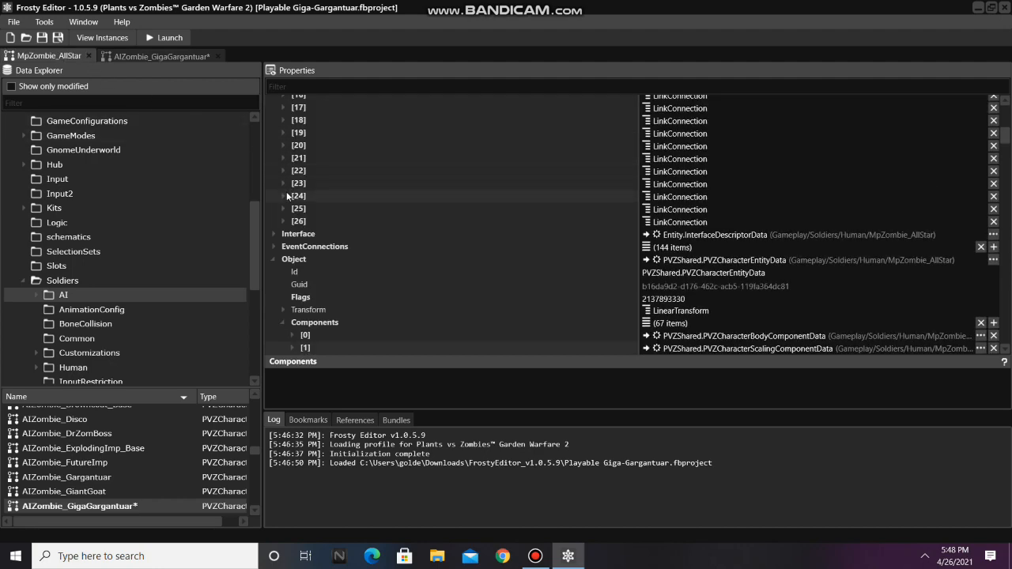
{"action": "left_click", "coordinate": [284, 196]}
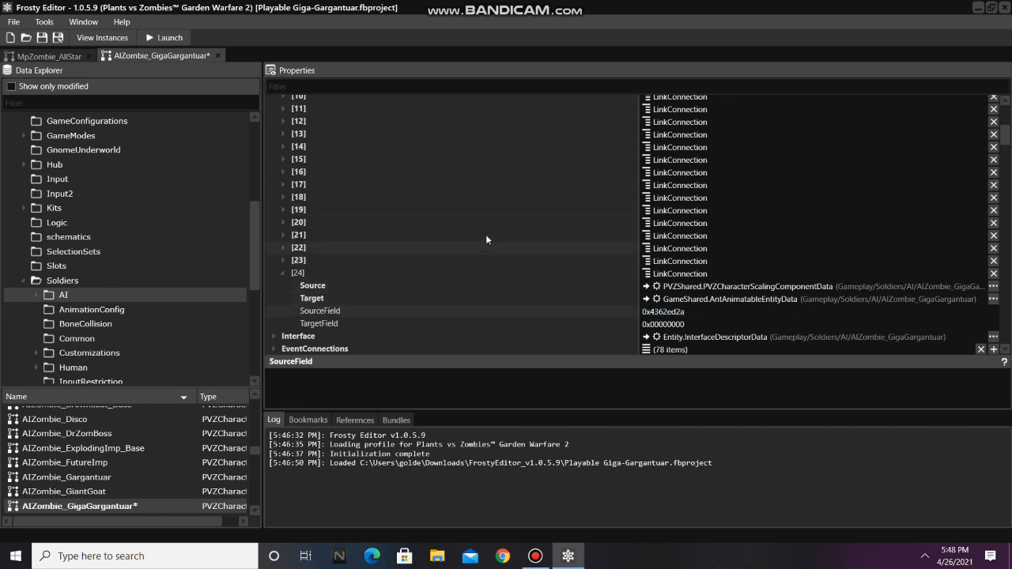
{"action": "left_click", "coordinate": [163, 38]}
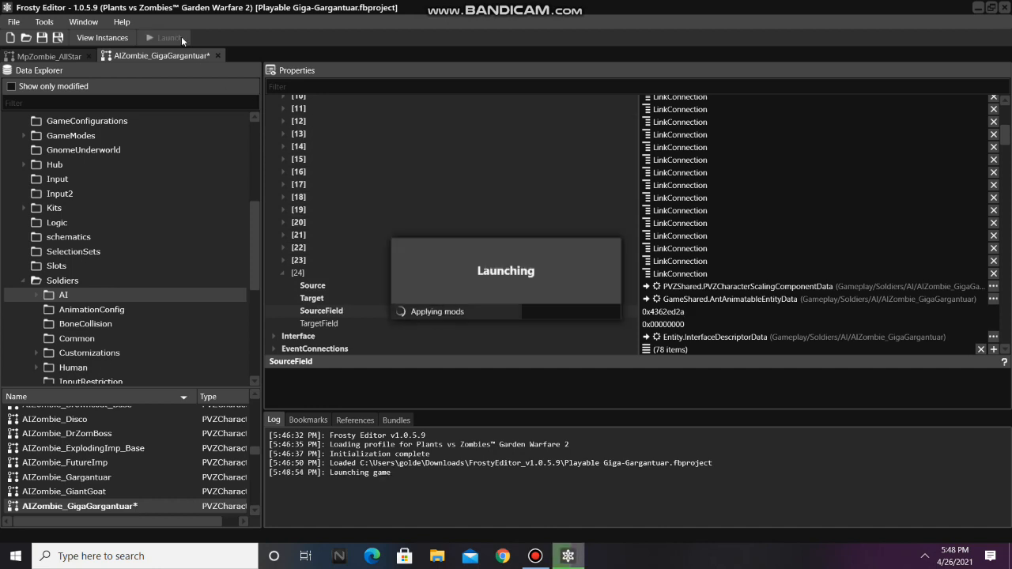